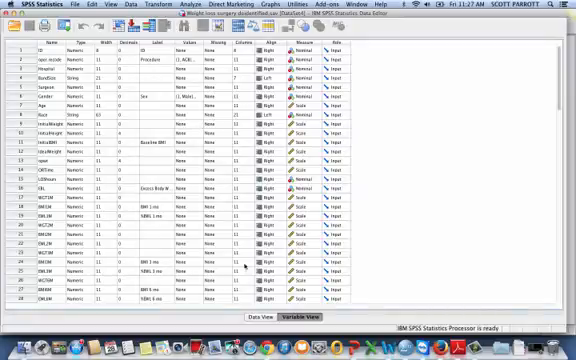
Step: View the patient dataset's case rows in Data View and scan across its columns
click(268, 312)
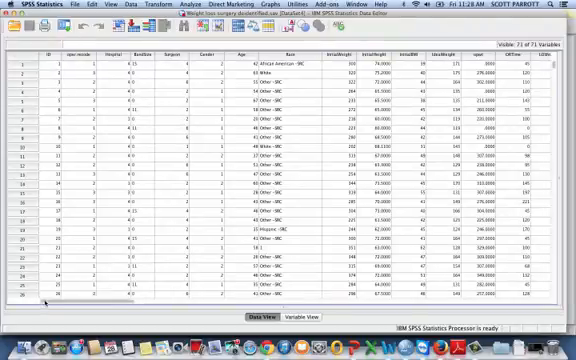
scroll(right, 3)
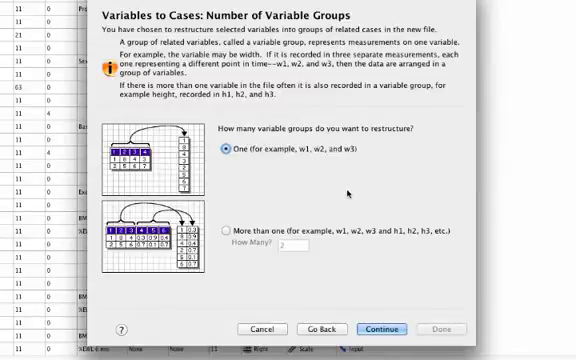
mouse_move(340, 192)
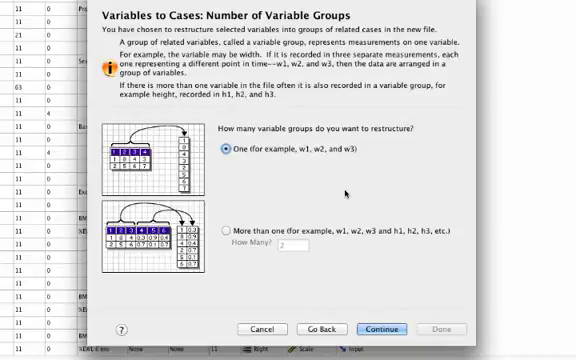
mouse_move(348, 192)
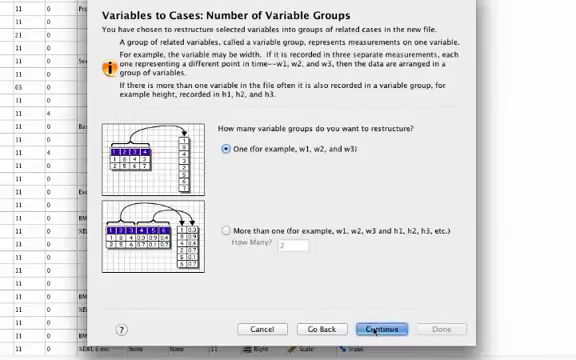
Step: Advance to Select Variables and identify case groups by the existing ID variable
click(384, 328)
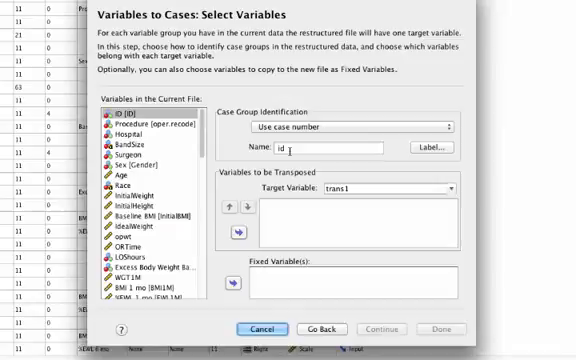
click(360, 128)
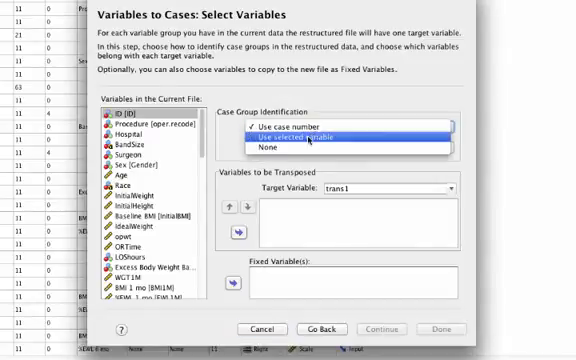
click(310, 140)
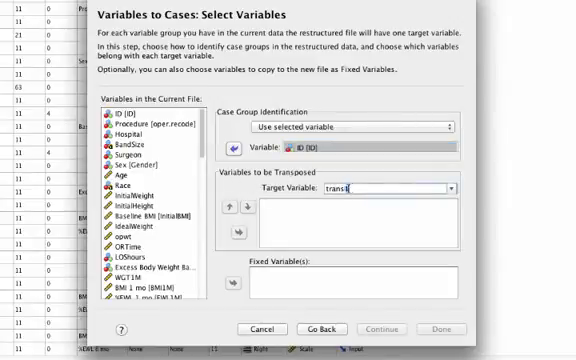
Step: Replace the target variable's name, typing the new name beginning 'WE'
triple_click(376, 190)
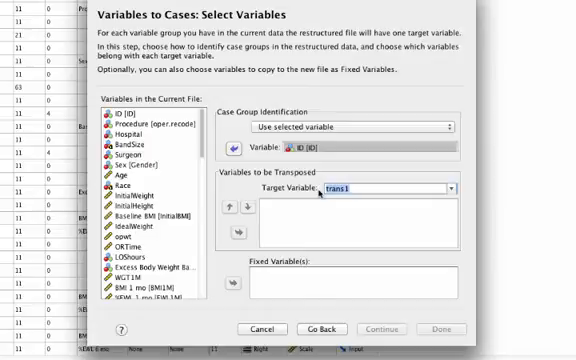
text(W)
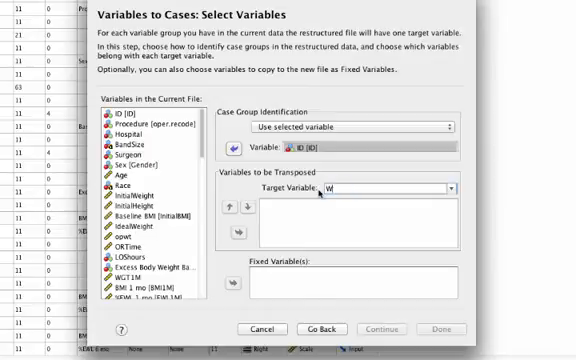
text(EWL)
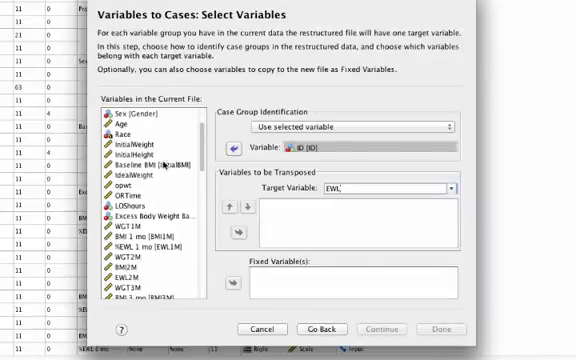
Step: Transpose the repeated measurements, keep Hospital, Surgeon and Sex fixed, and continue to the index step
scroll(down, 3)
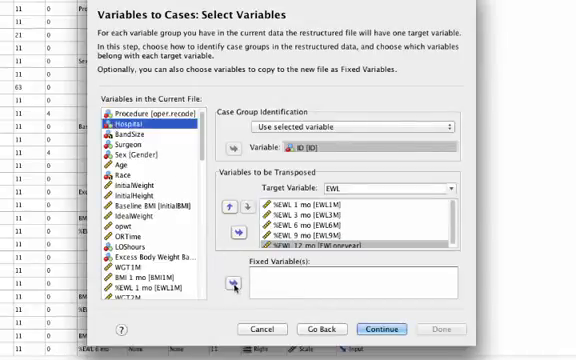
click(228, 290)
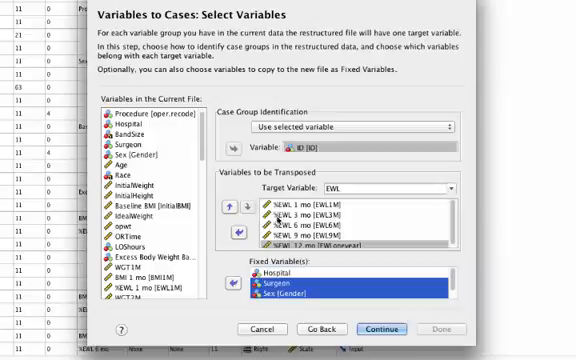
mouse_move(302, 218)
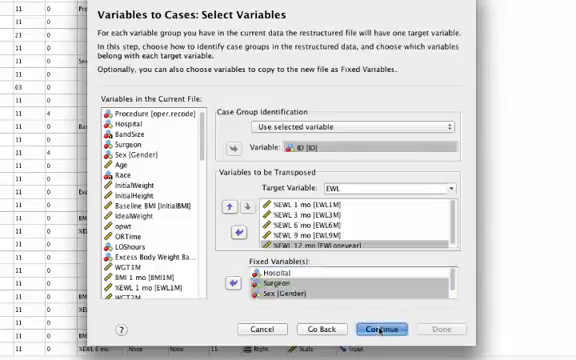
click(384, 330)
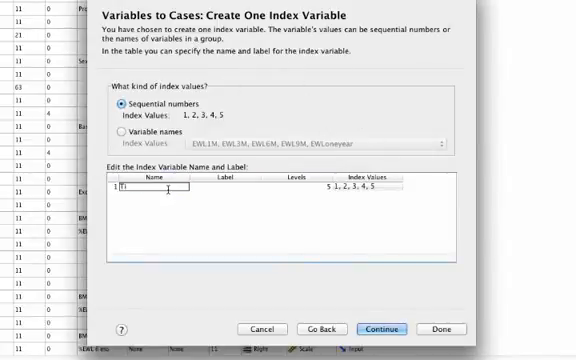
Step: Name the single index variable Time, taking its values from the original variable names
text(Time)
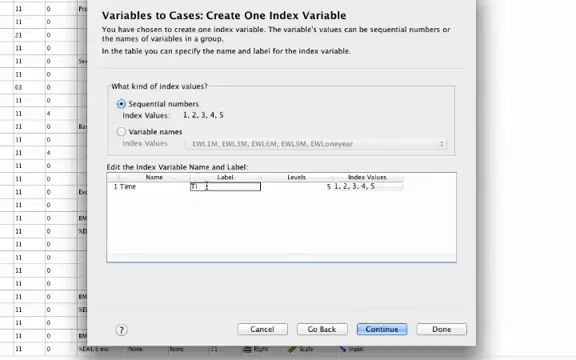
text(Time)
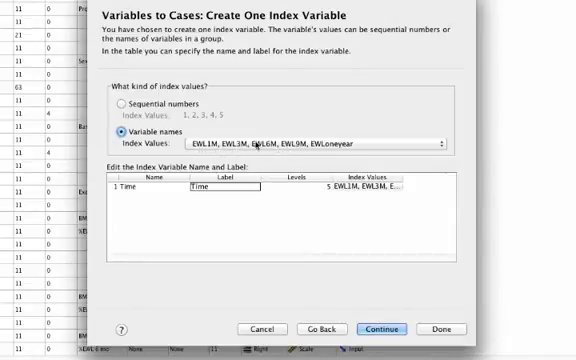
mouse_move(208, 130)
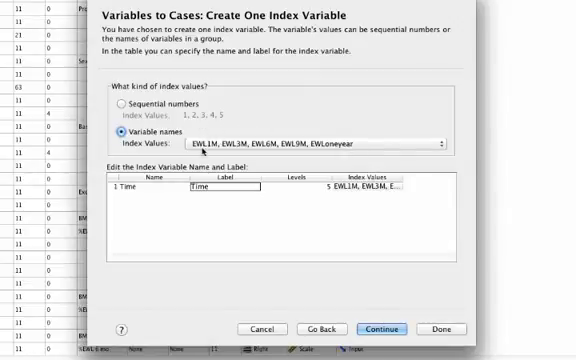
mouse_move(236, 148)
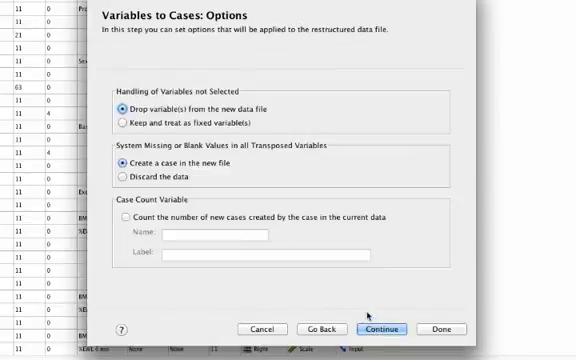
mouse_move(332, 168)
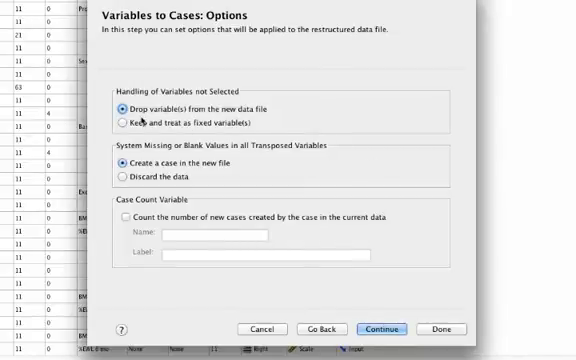
mouse_move(236, 120)
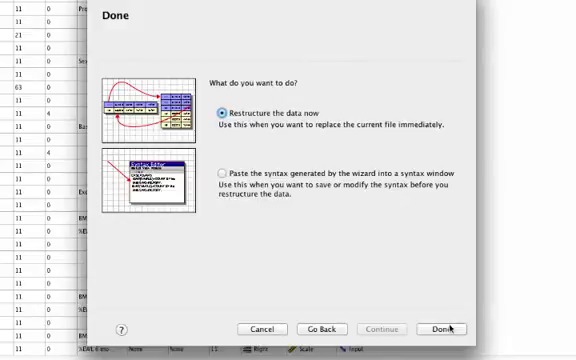
Step: Run the restructure now and acknowledge the notice about sets
click(444, 328)
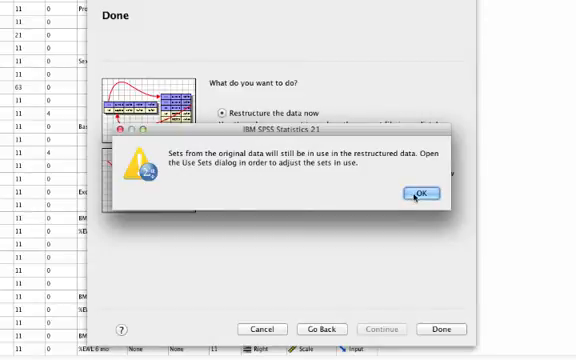
click(440, 192)
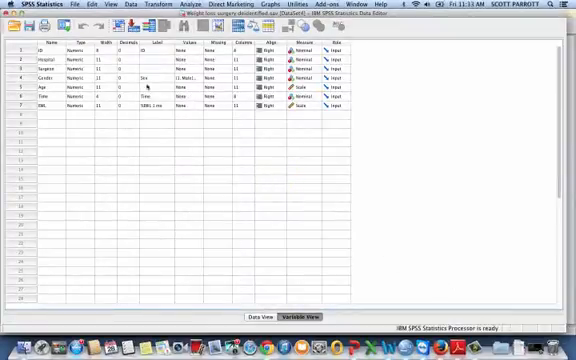
mouse_move(180, 130)
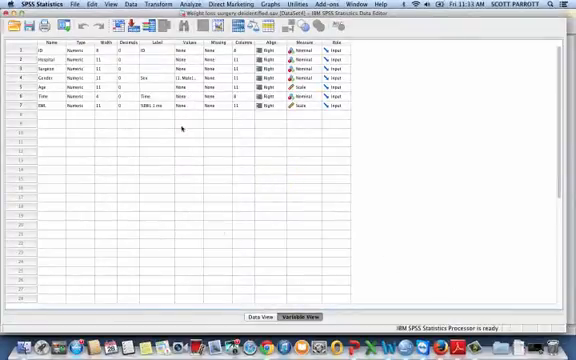
Step: Browse the long-form cases in Data View, each patient ID repeated across five Time rows
click(264, 316)
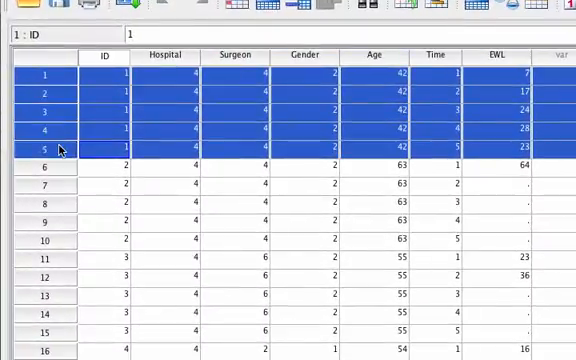
mouse_move(456, 84)
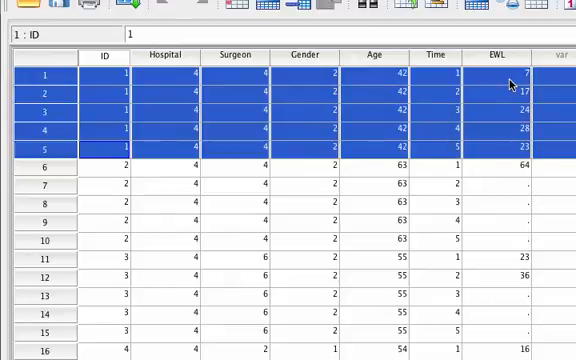
mouse_move(360, 164)
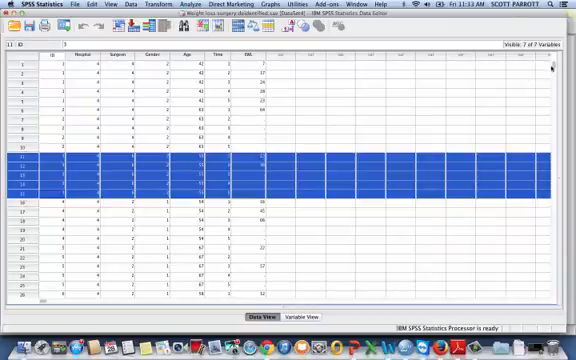
scroll(down, 3)
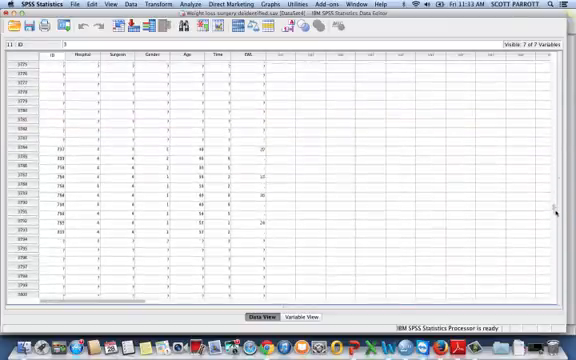
scroll(down, 3)
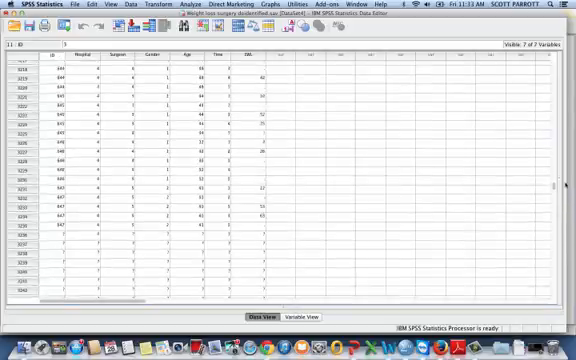